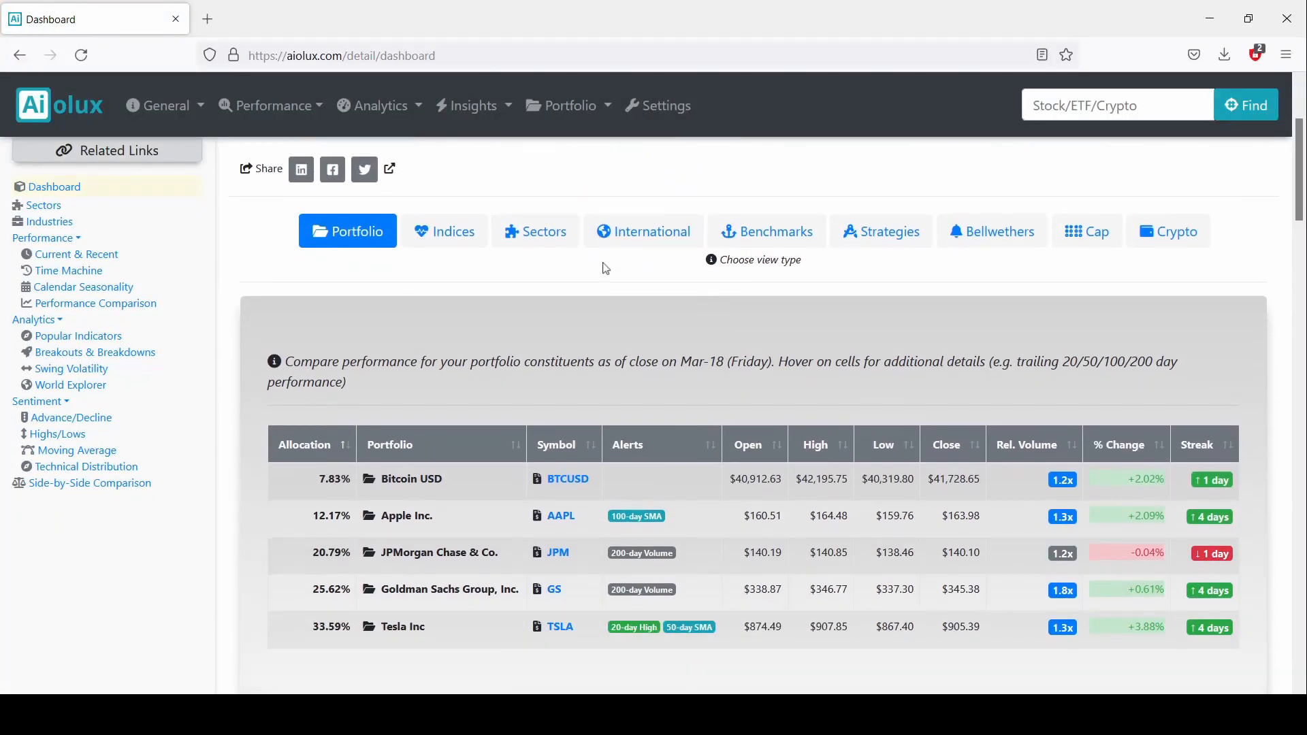
Step: Show Apple Inc.'s key financial ratios (profit margin, EBITDA, free cash flow) and scroll to Anomalies
scroll(down, 3)
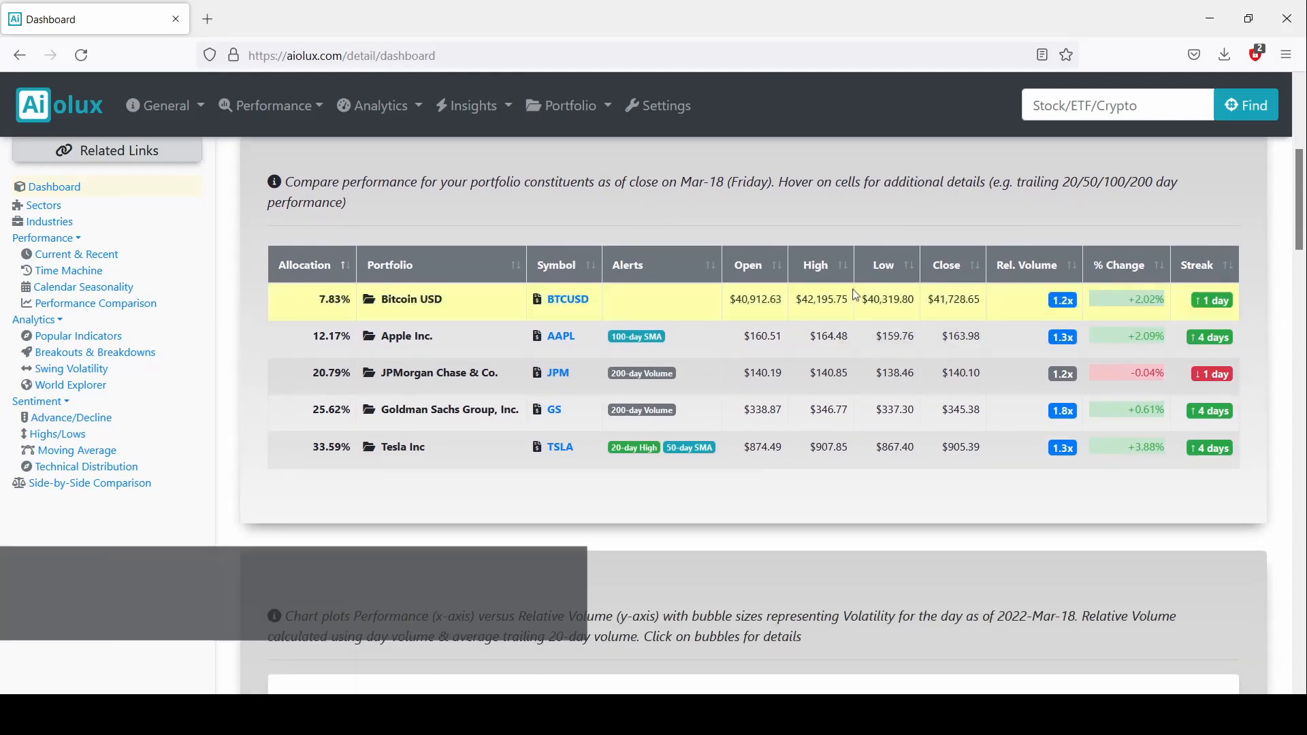
mouse_move(865, 299)
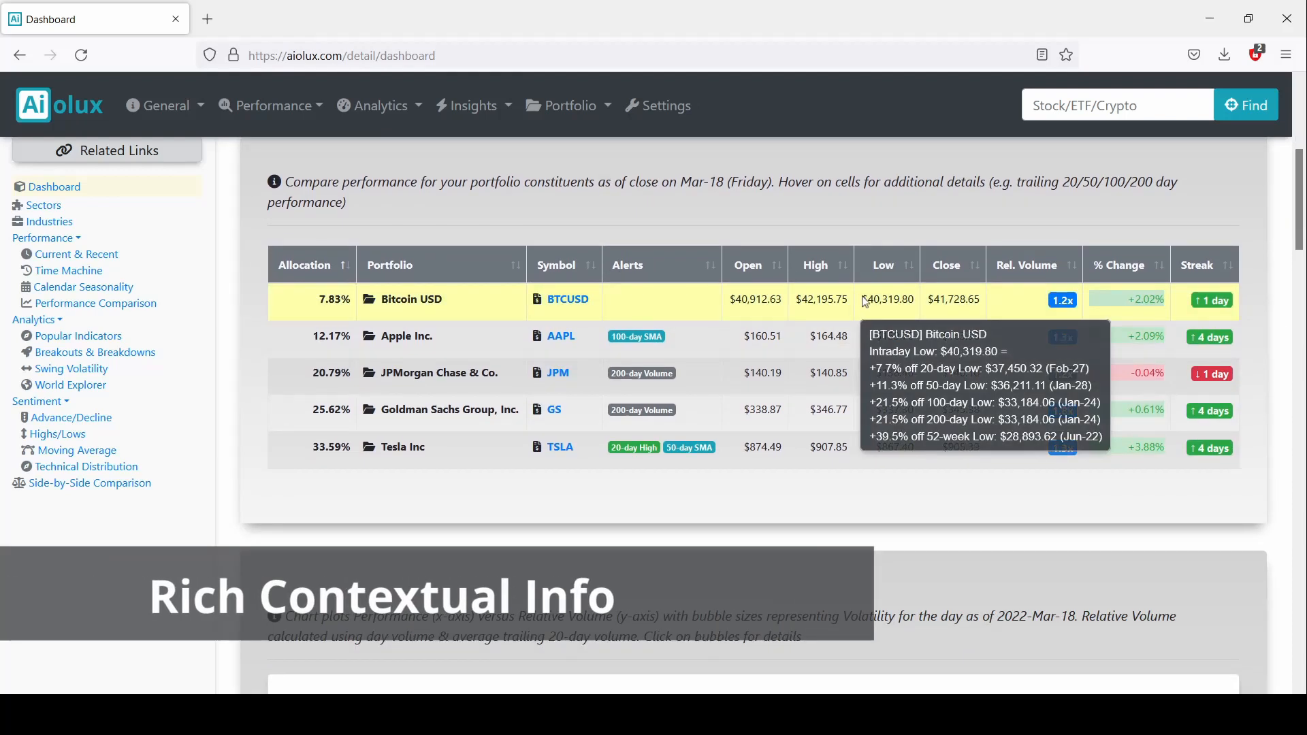
scroll(down, 3)
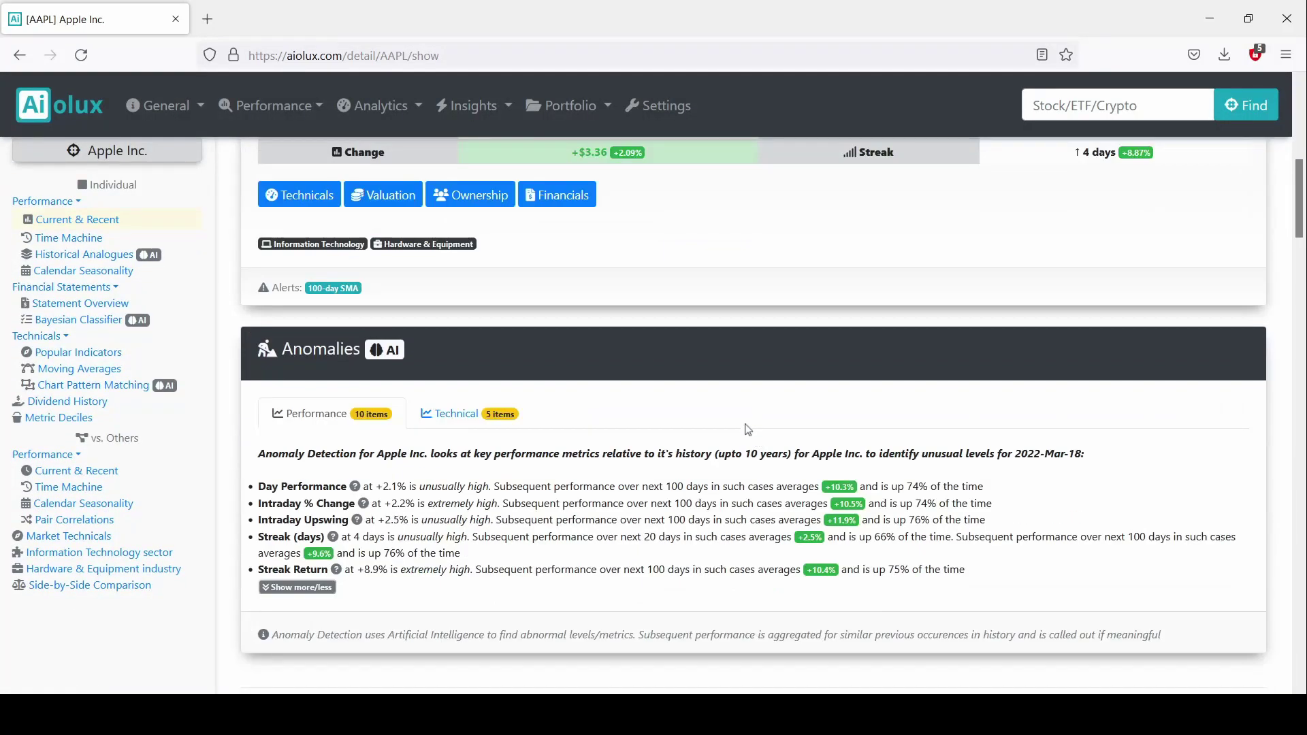
click(557, 193)
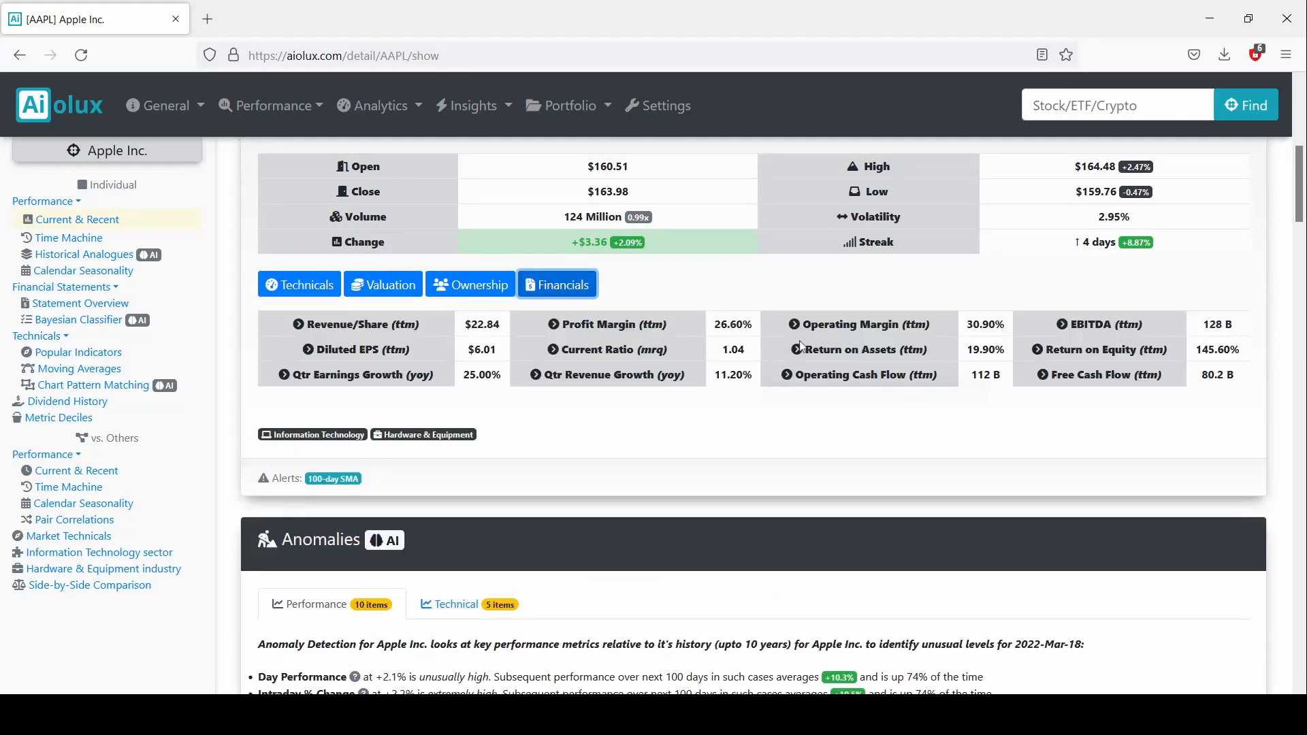
scroll(down, 3)
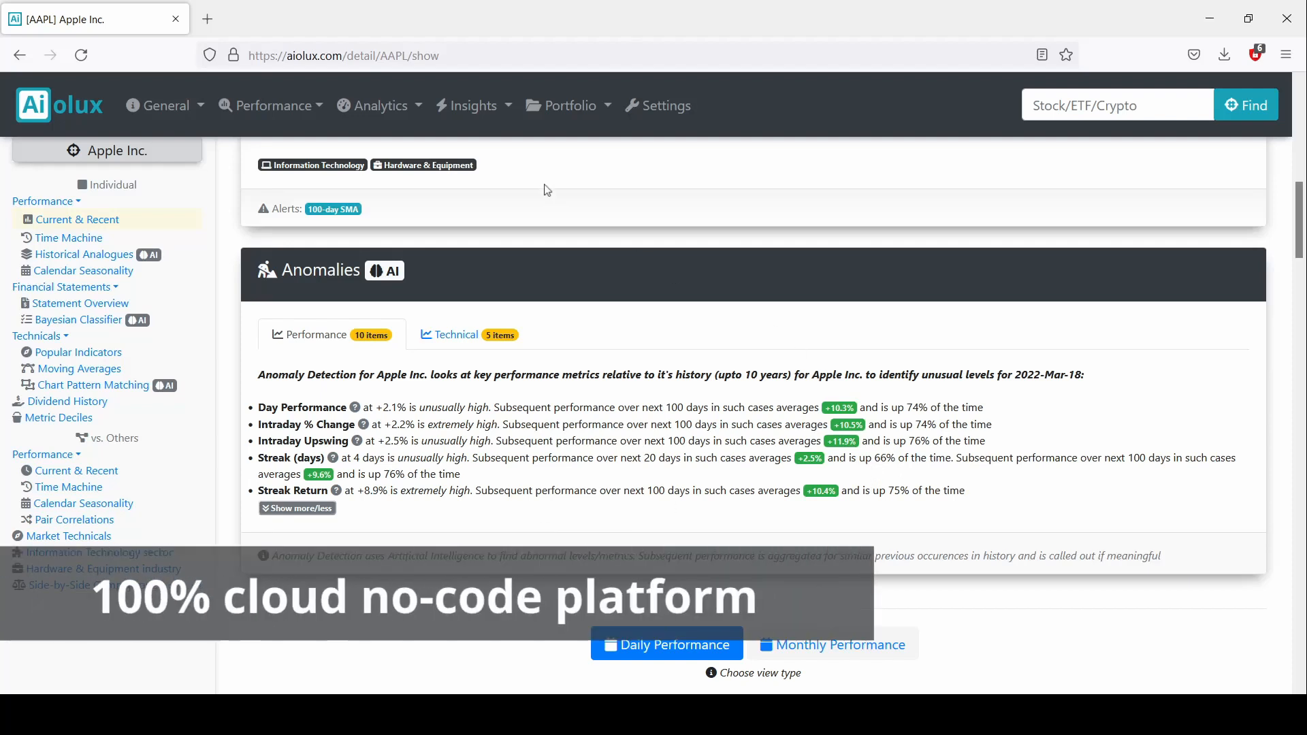
click(381, 106)
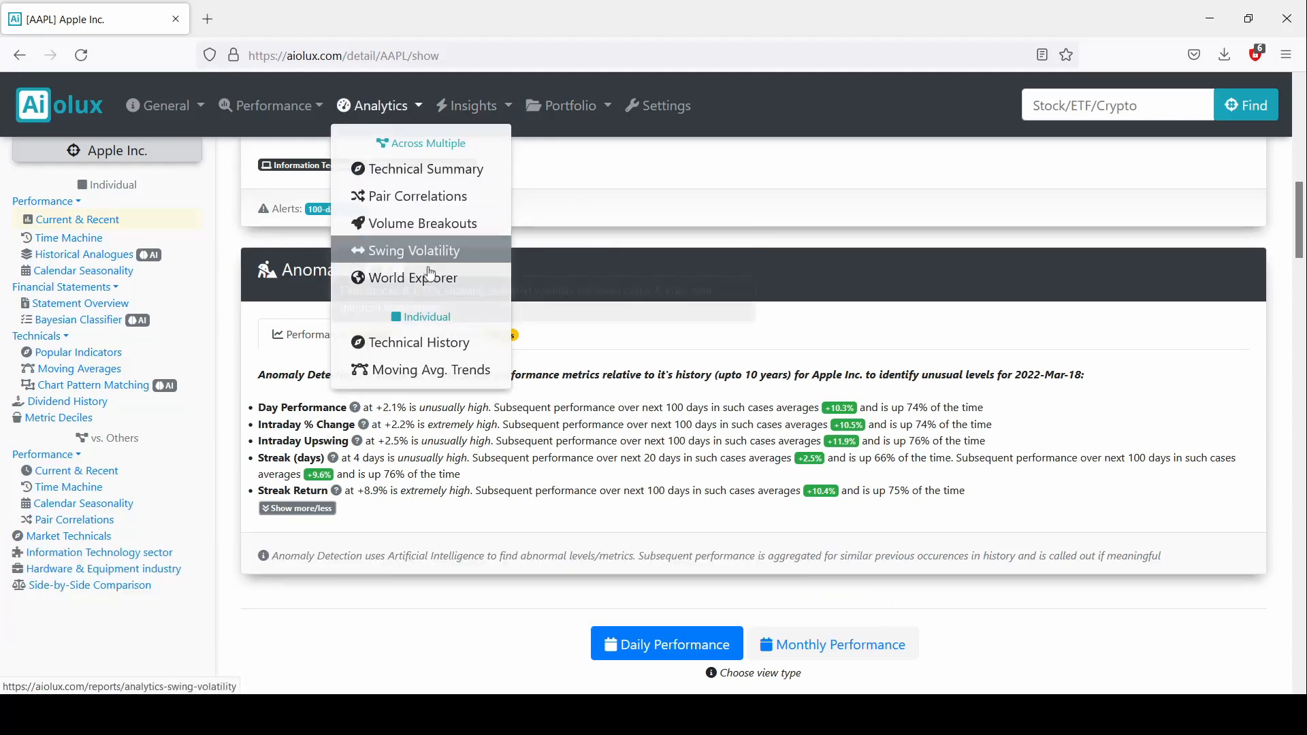
Step: View the World Explorer correlations map, then move on to the Sharpe & Sortino ratio calculator
click(413, 278)
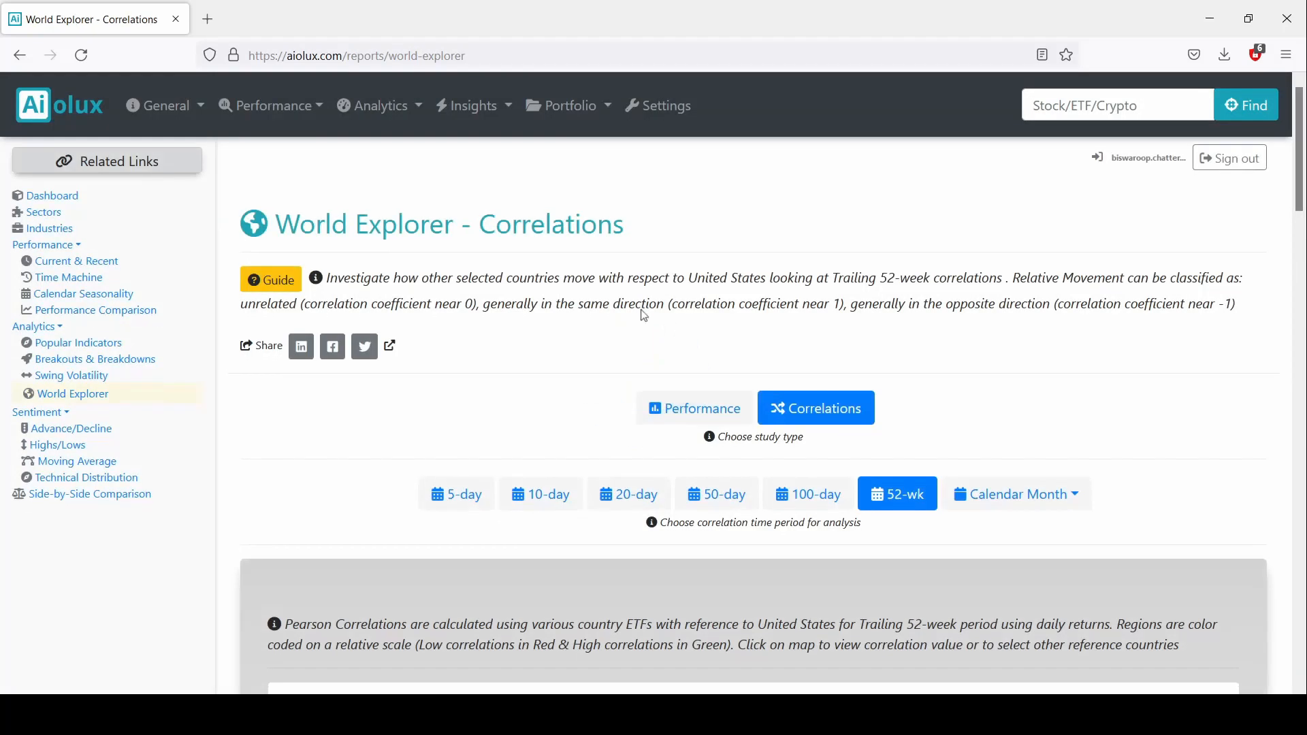
scroll(down, 3)
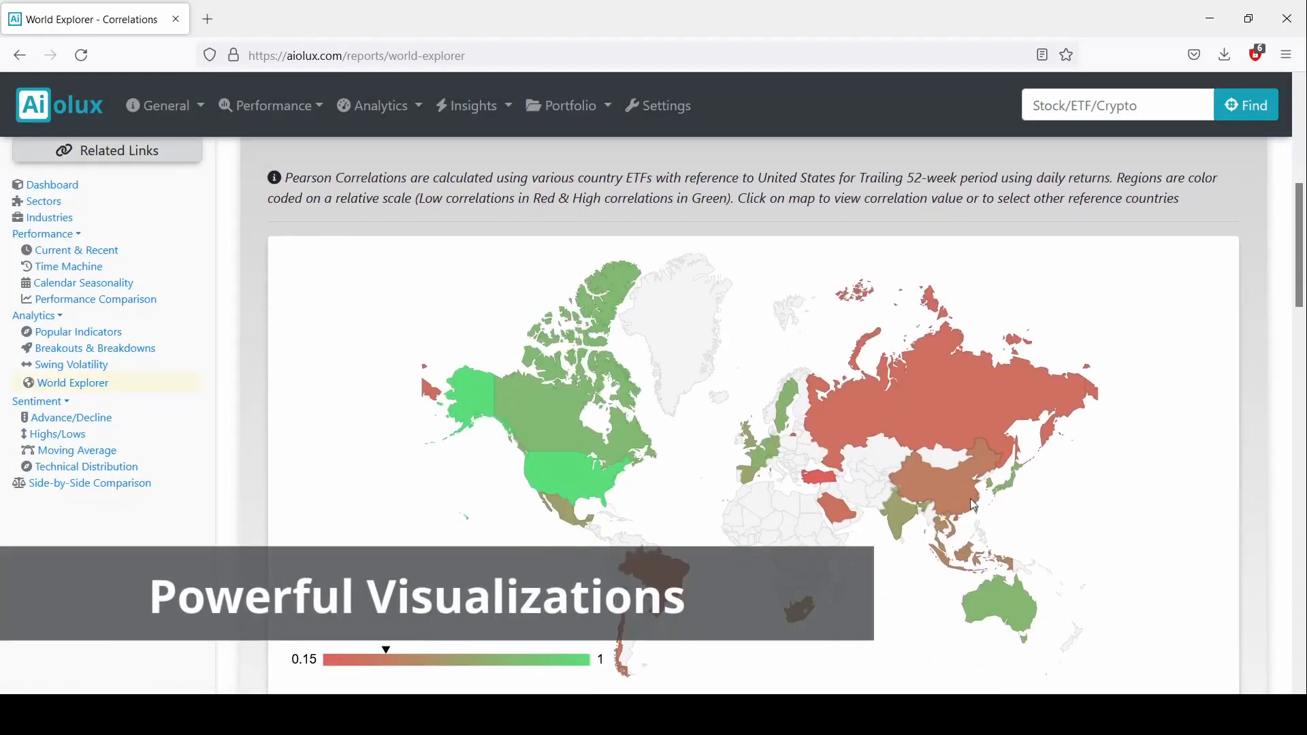
click(943, 487)
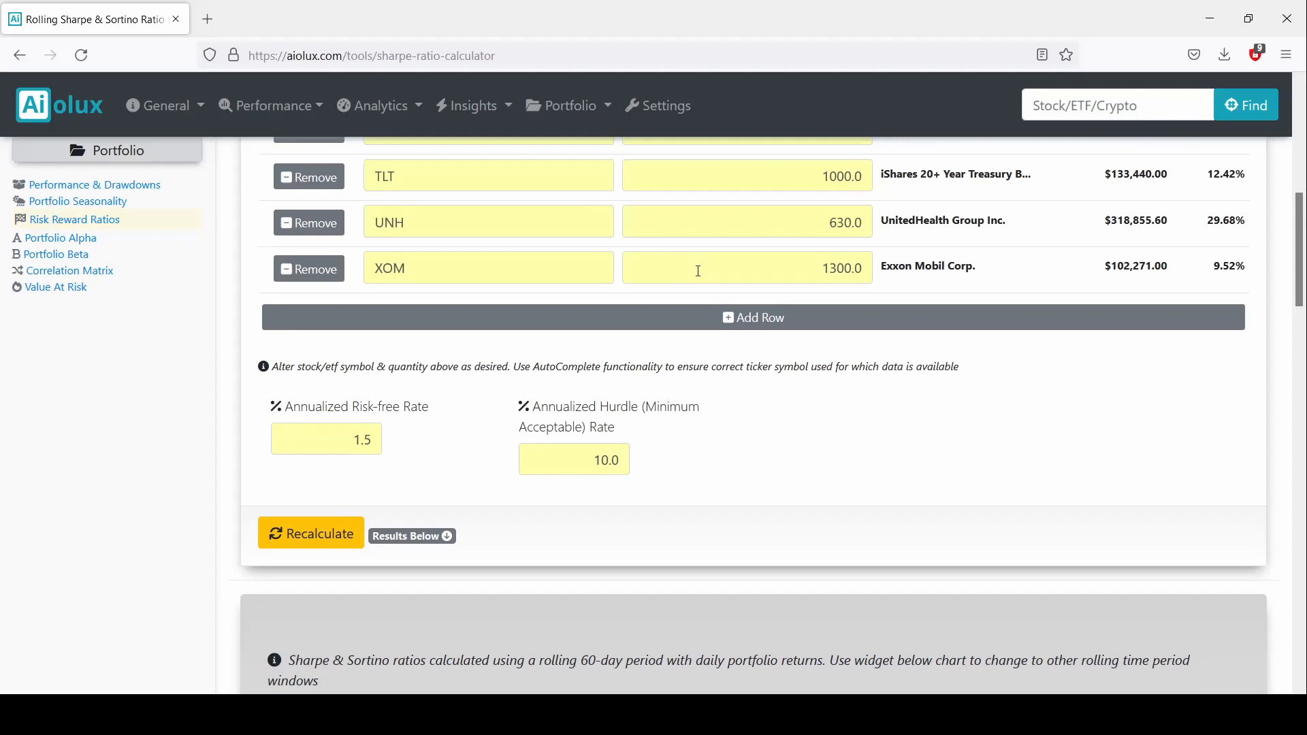
Step: Review the rolling Sharpe/Sortino chart, Summary (recent Sharpe 1.01) and Quick Interpretation sections
scroll(down, 3)
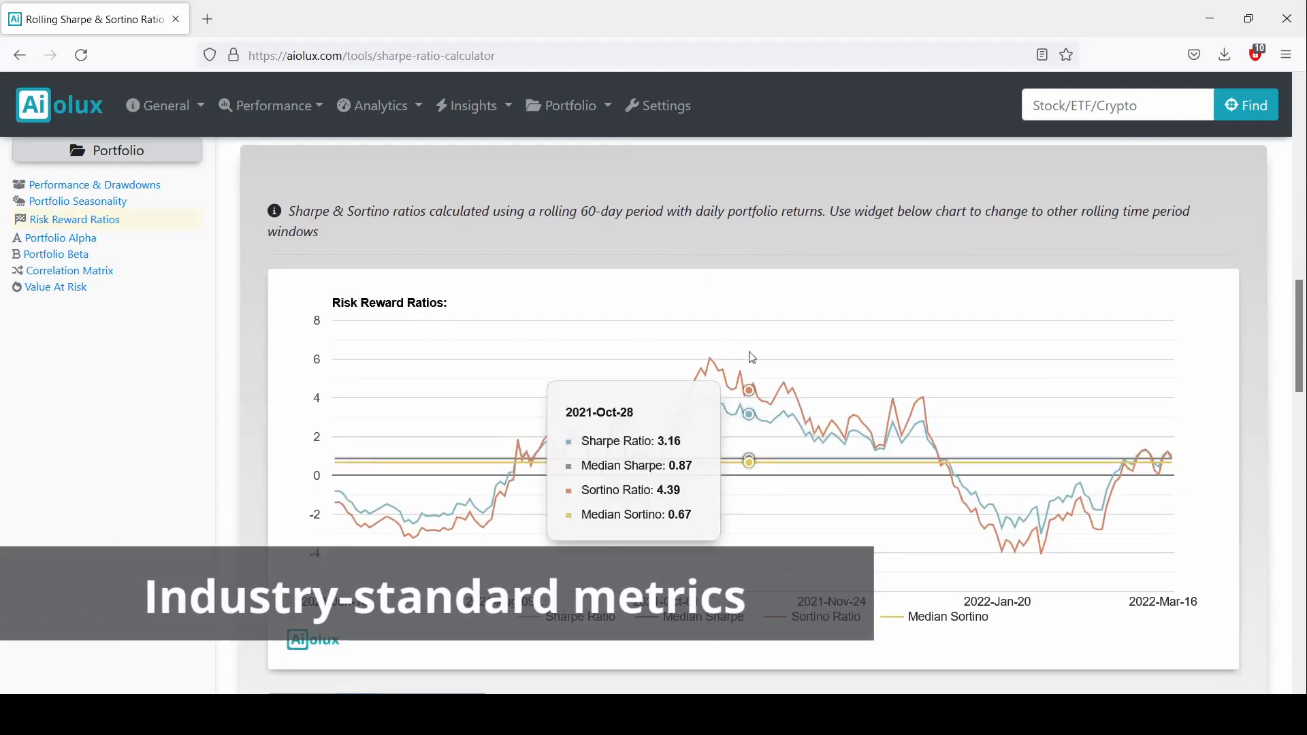
mouse_move(1121, 446)
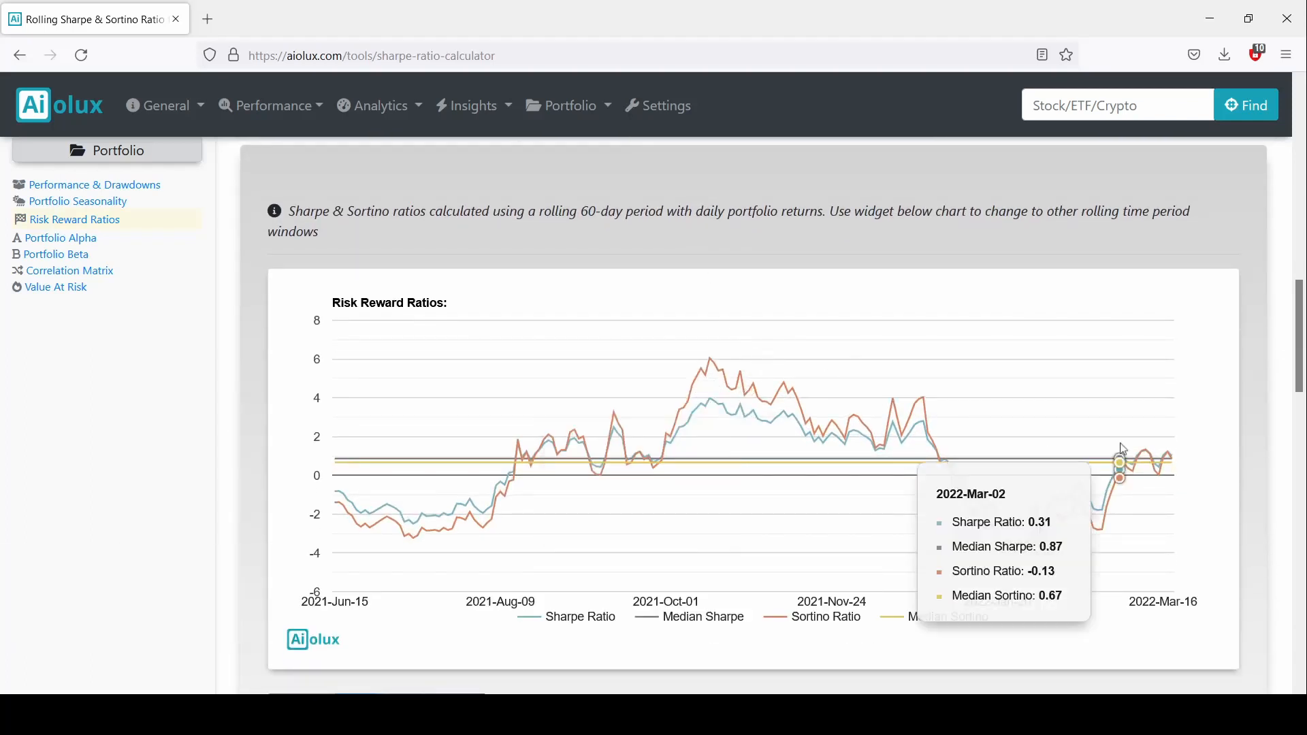
scroll(down, 3)
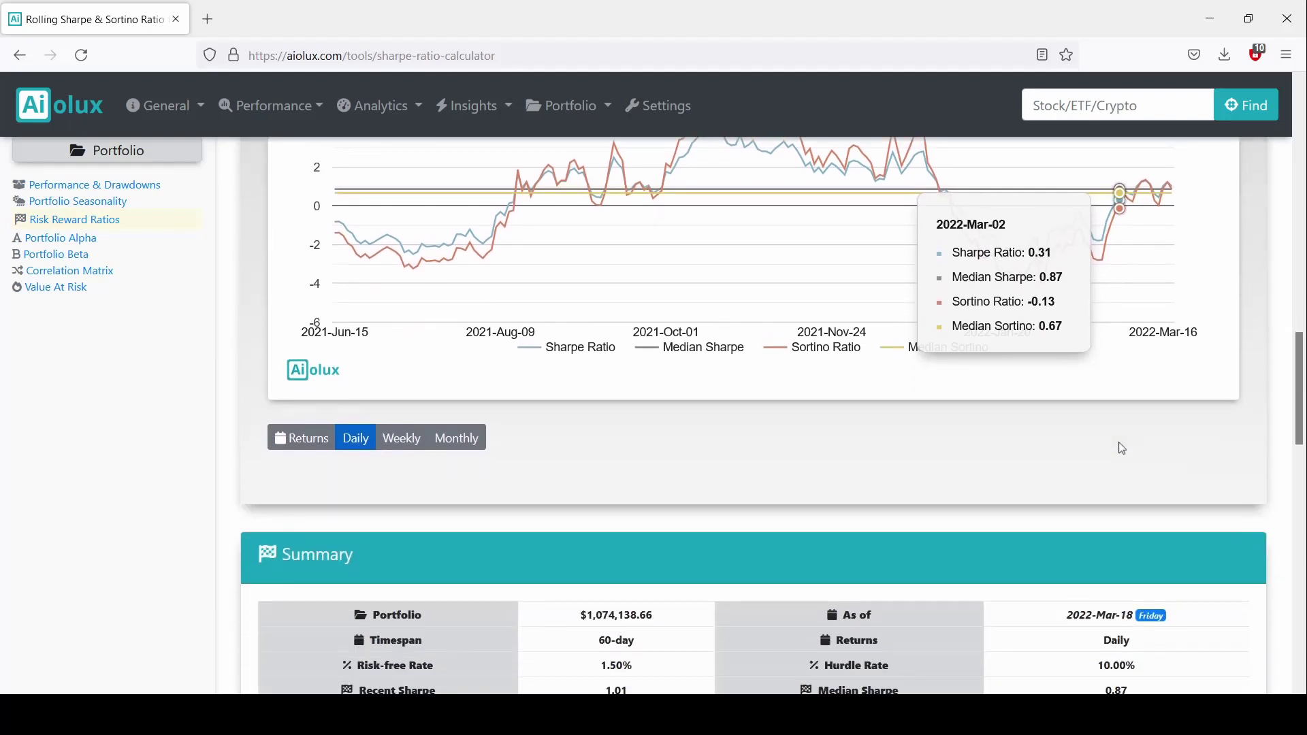
scroll(down, 3)
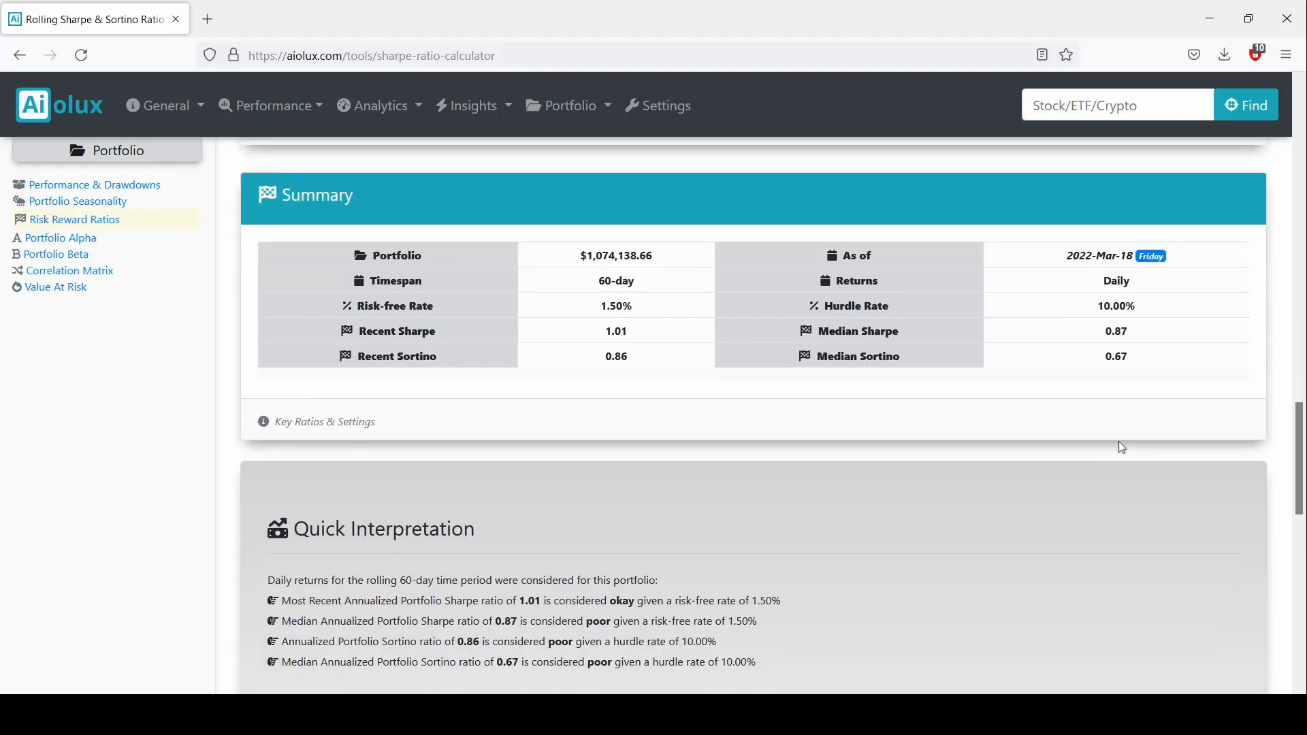
scroll(down, 3)
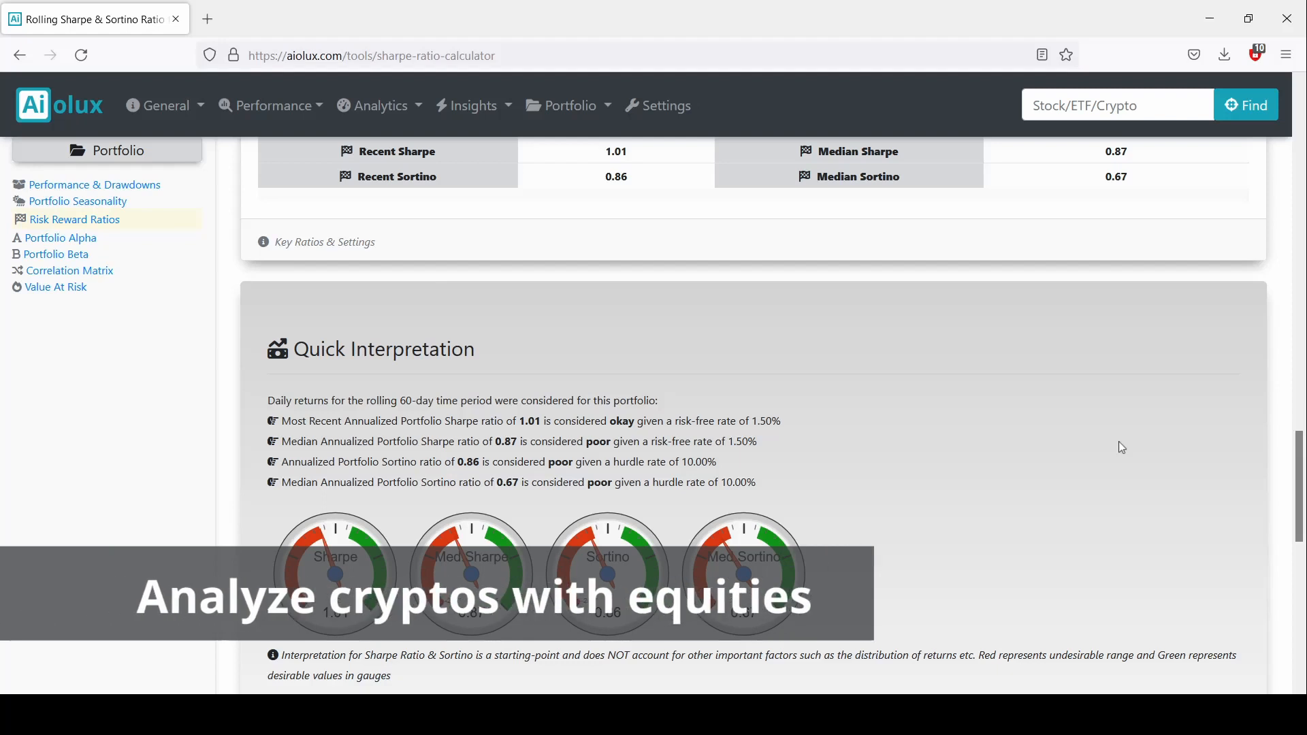
scroll(up, 3)
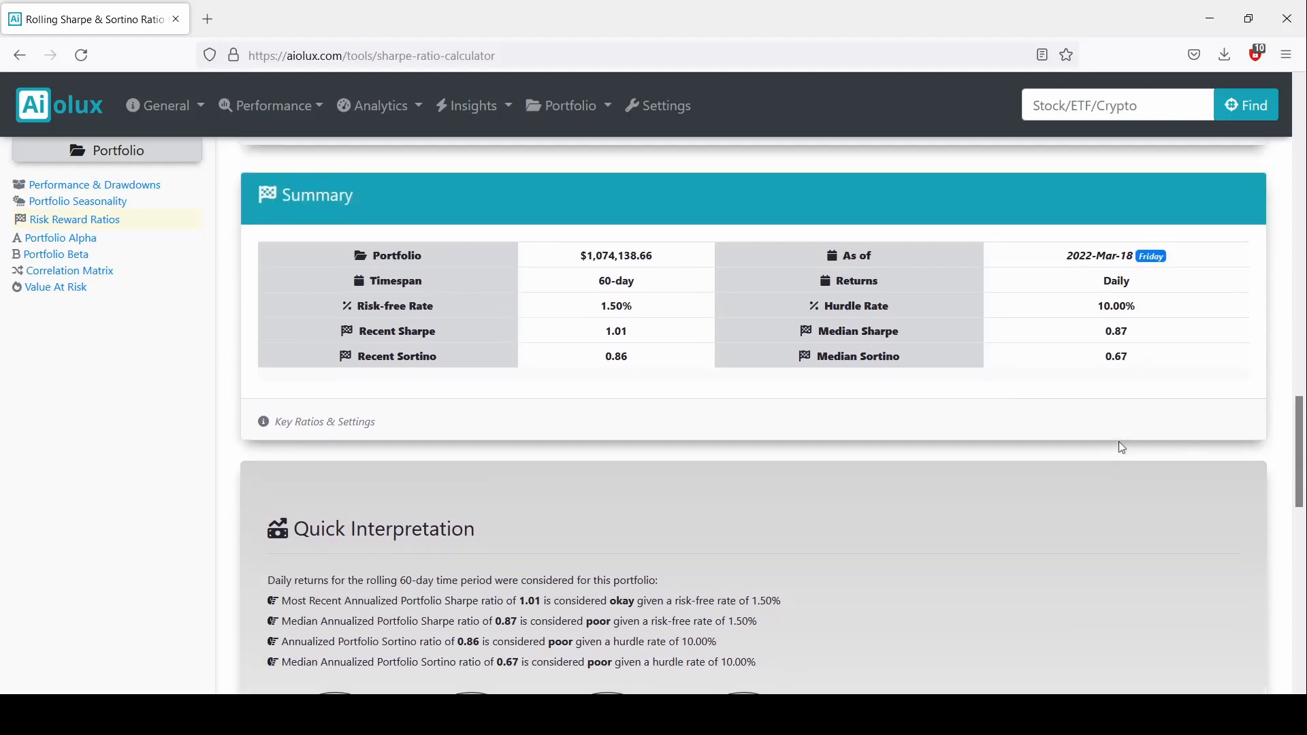